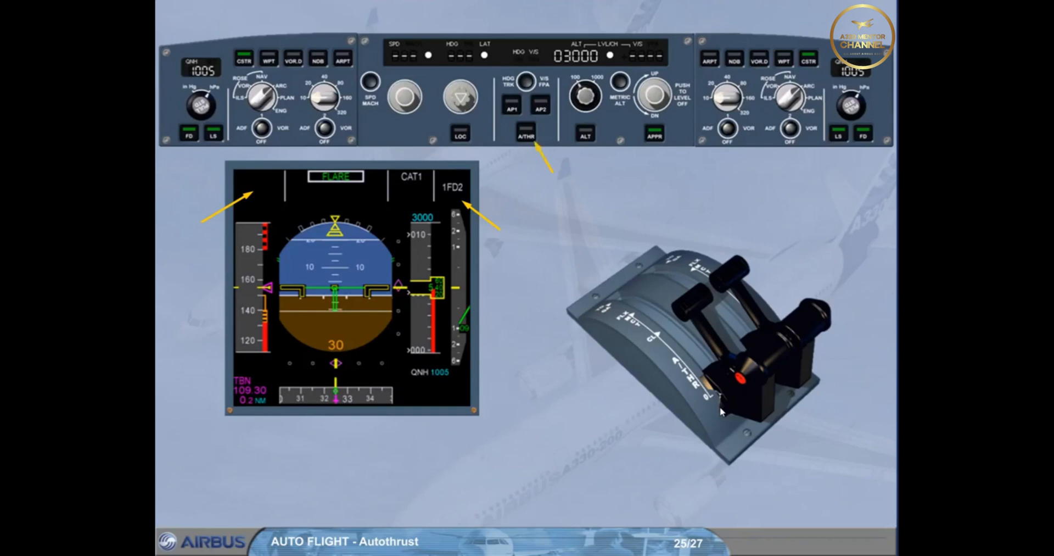
Advance past the idle-thrust A/THR-off note to slide 26 of 27 showing N1 gauges.
left_click(872, 542)
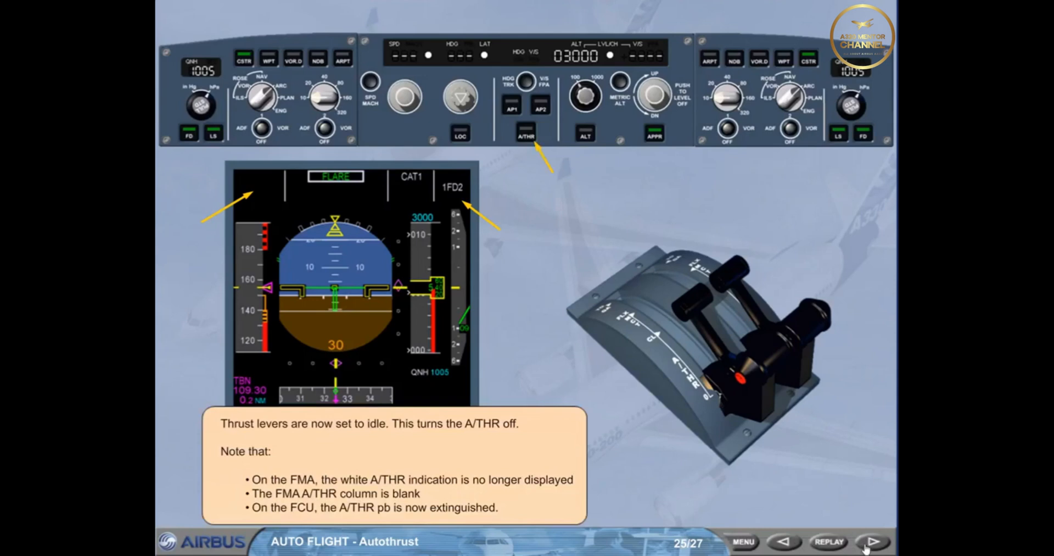
left_click(872, 541)
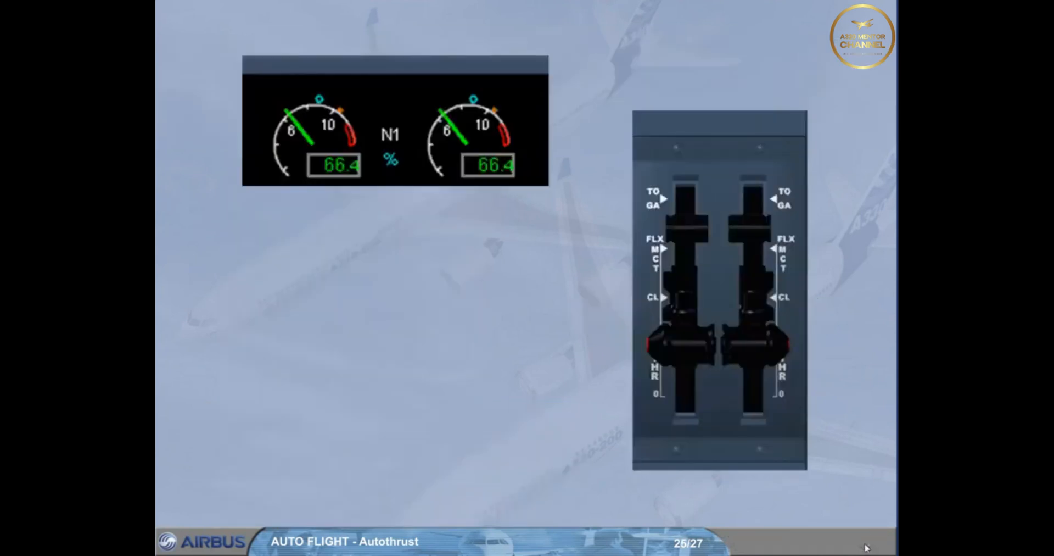
key("Right")
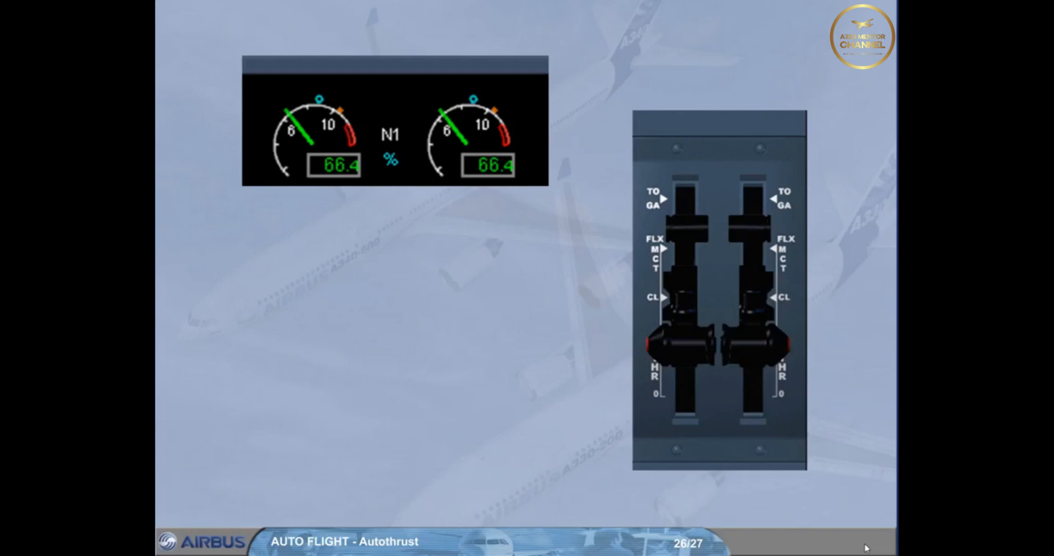
mouse_move(714, 515)
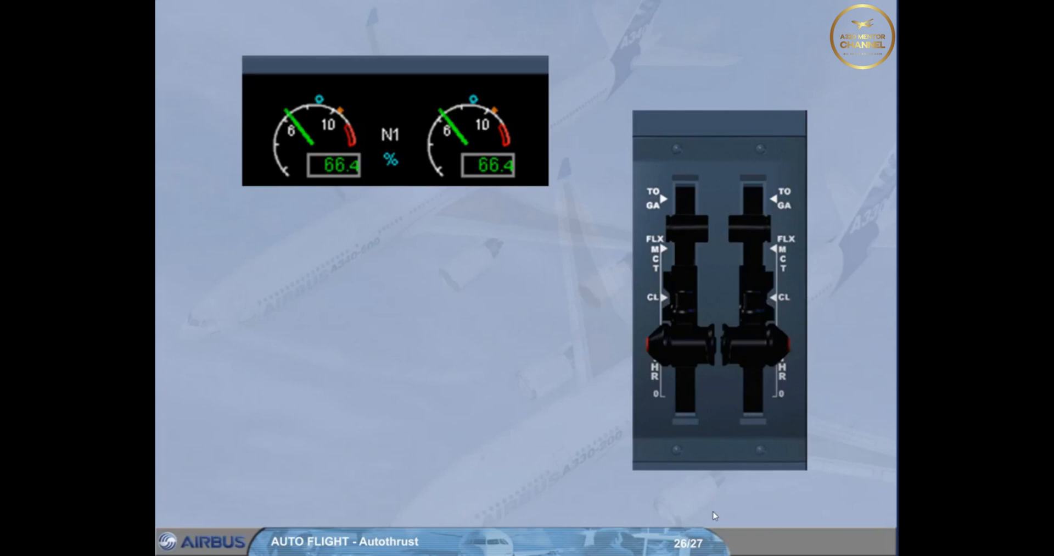
mouse_move(757, 490)
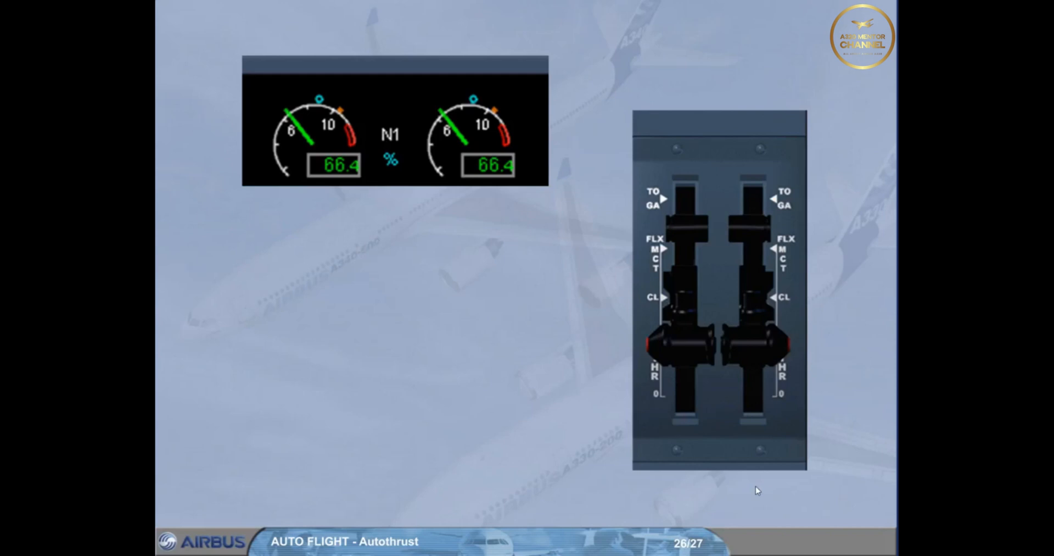